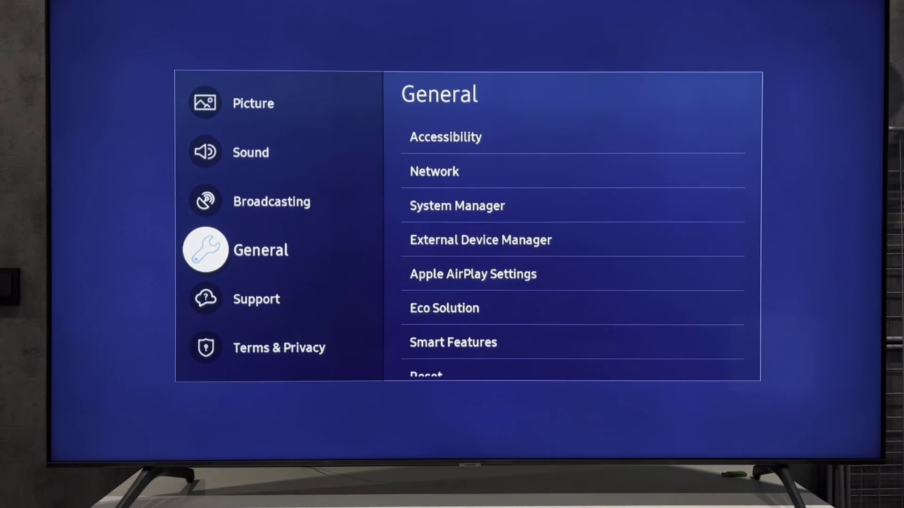
Select the General category, listing Accessibility, Network and System Manager
left_click(445, 137)
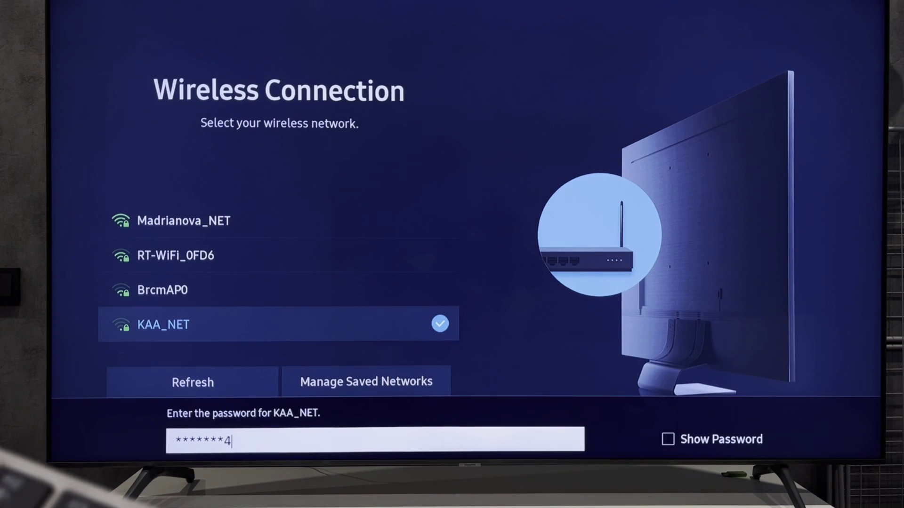
Enter the KAA_NET password on the Wireless Connection on-screen keyboard
type("f")
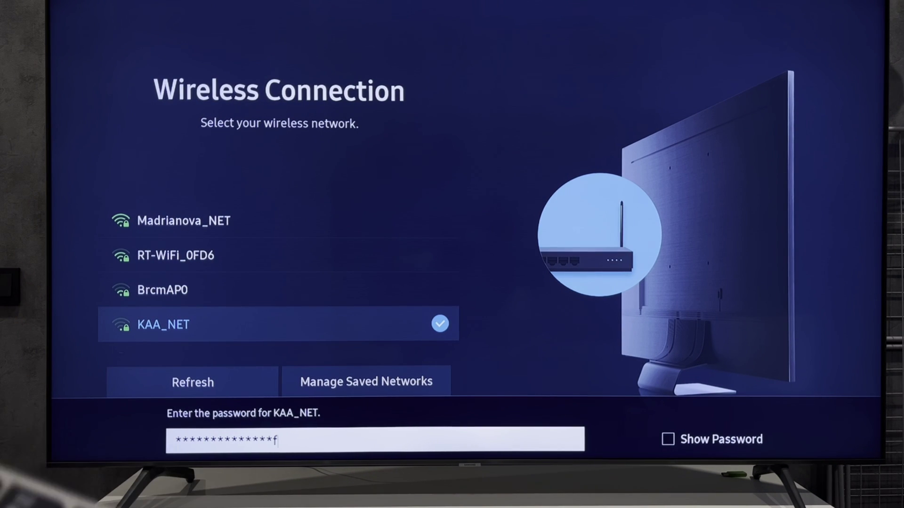